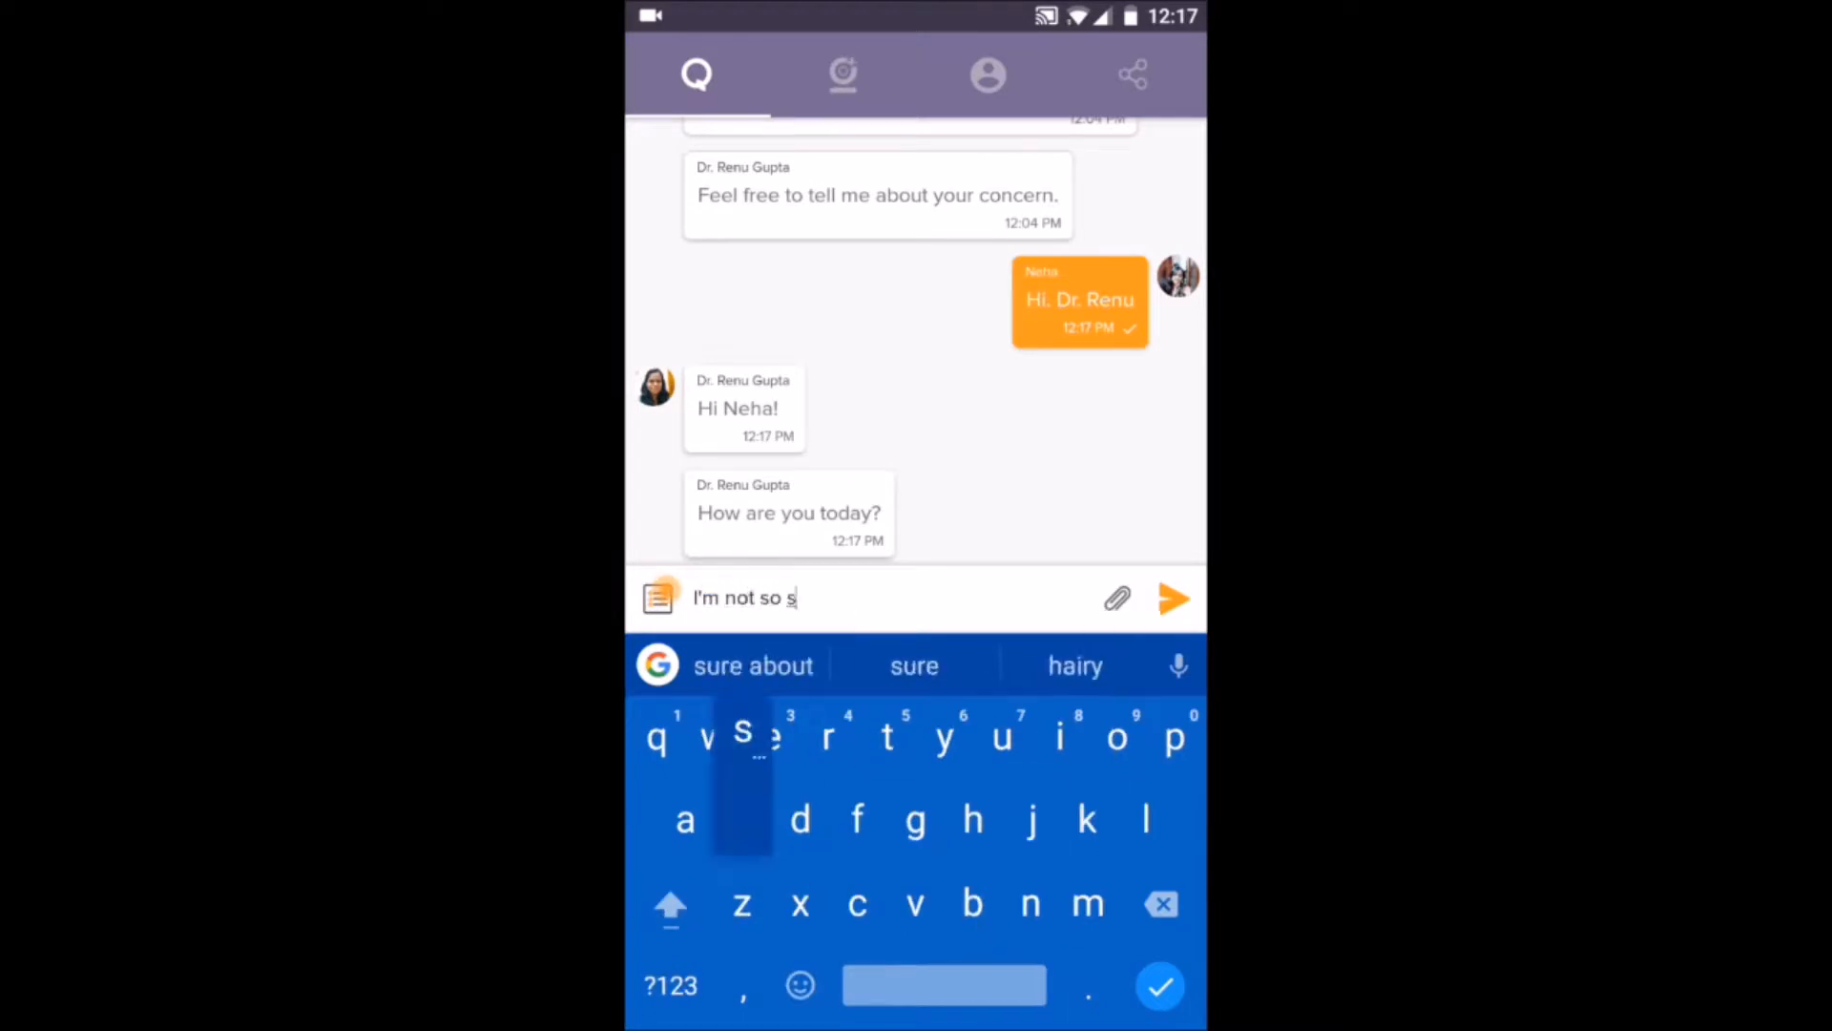
pyautogui.click(1173, 598)
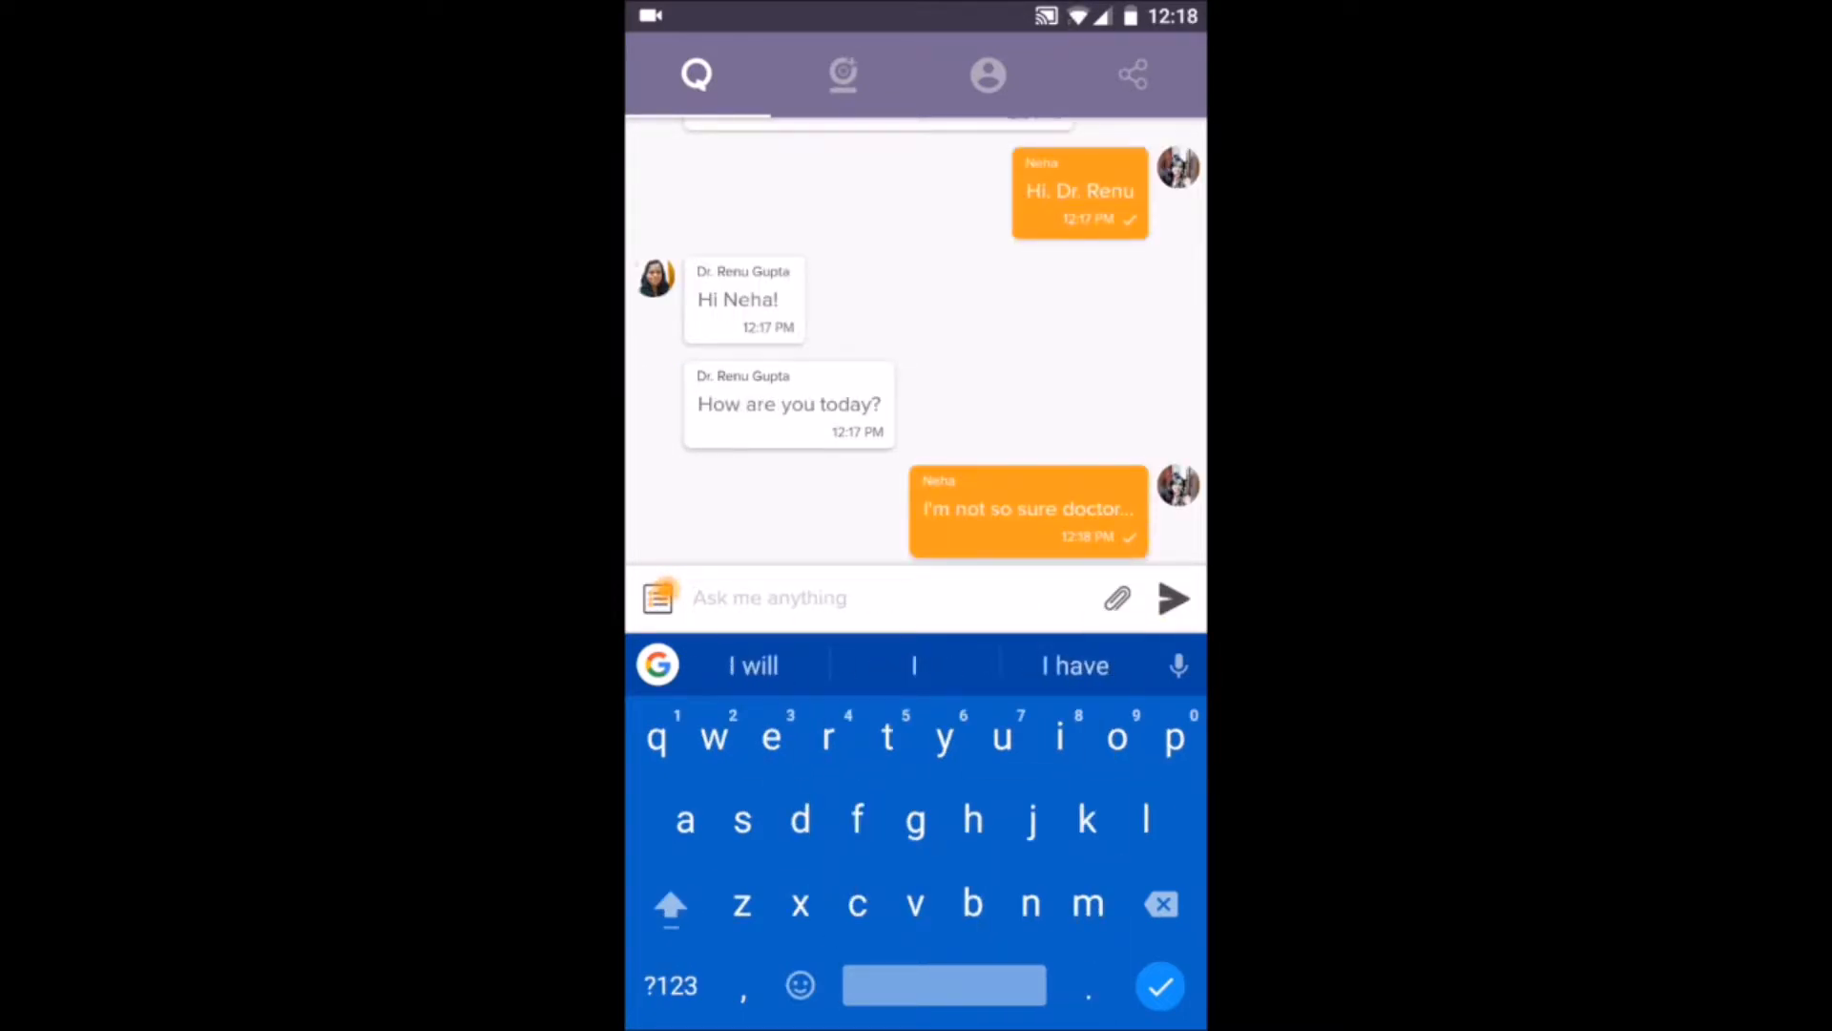
pyautogui.write("I don't know")
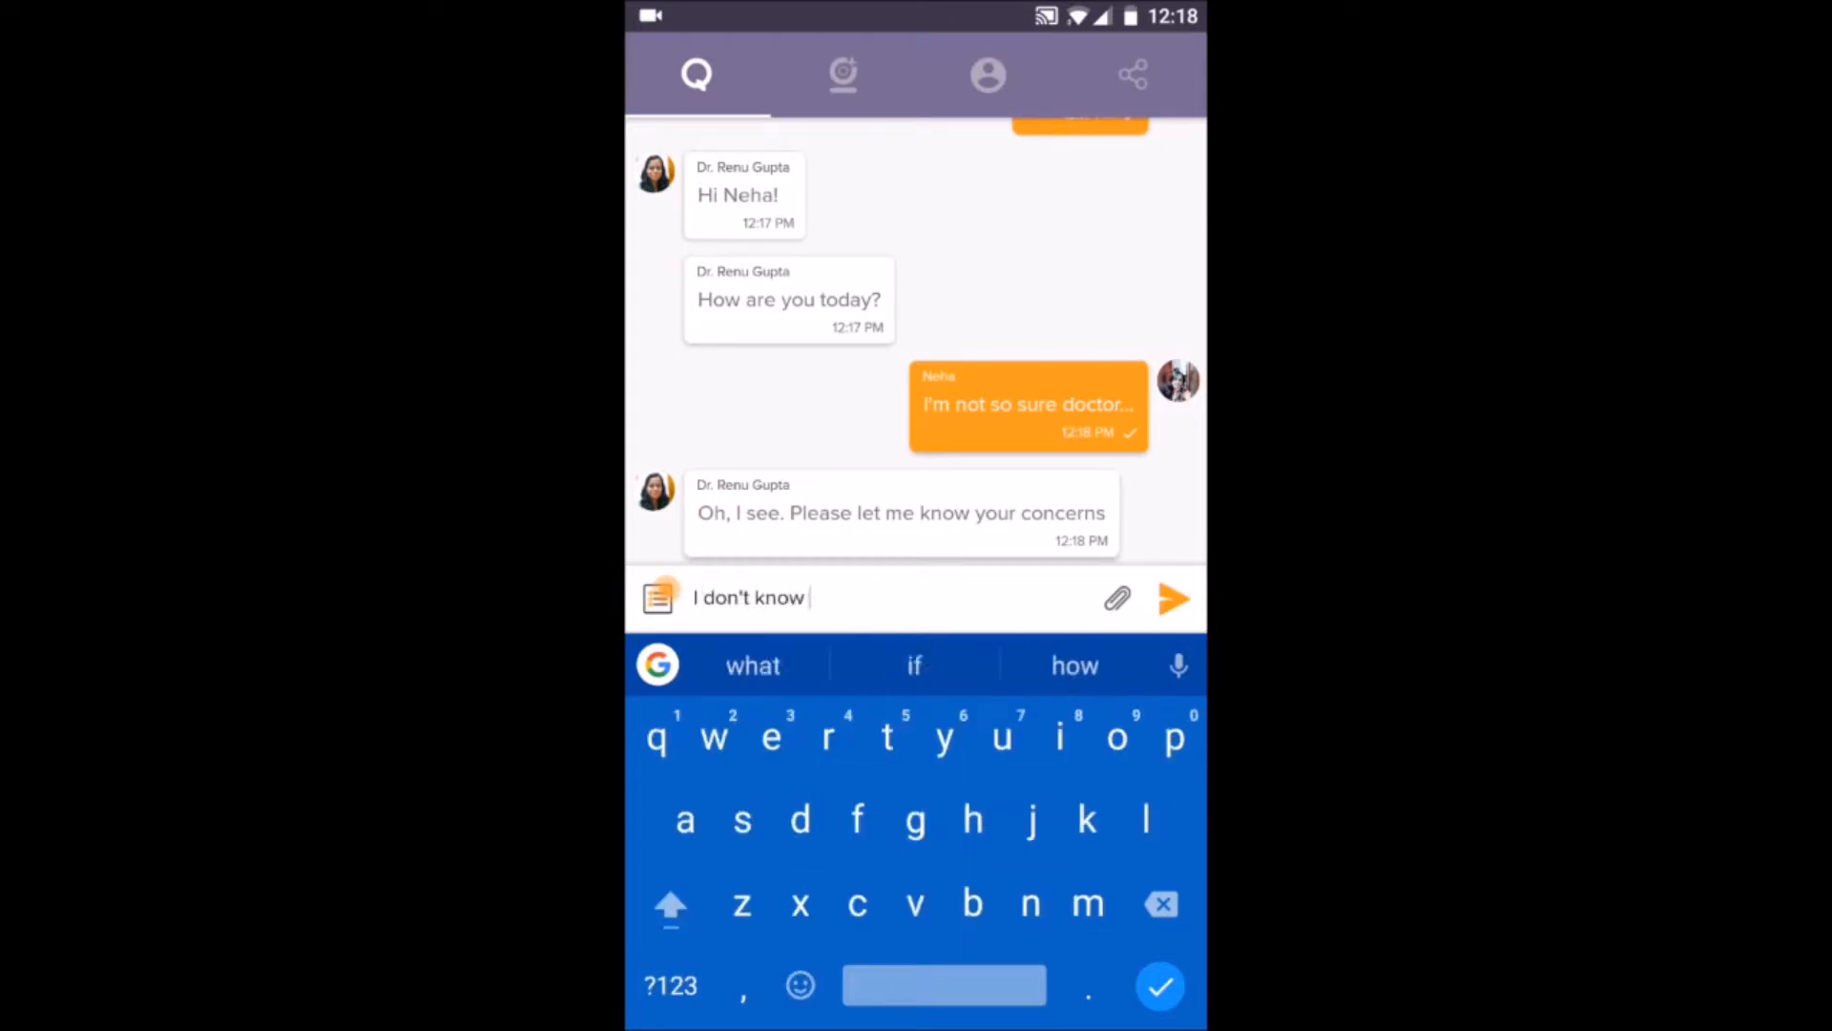
pyautogui.write("if it's something I ate bu")
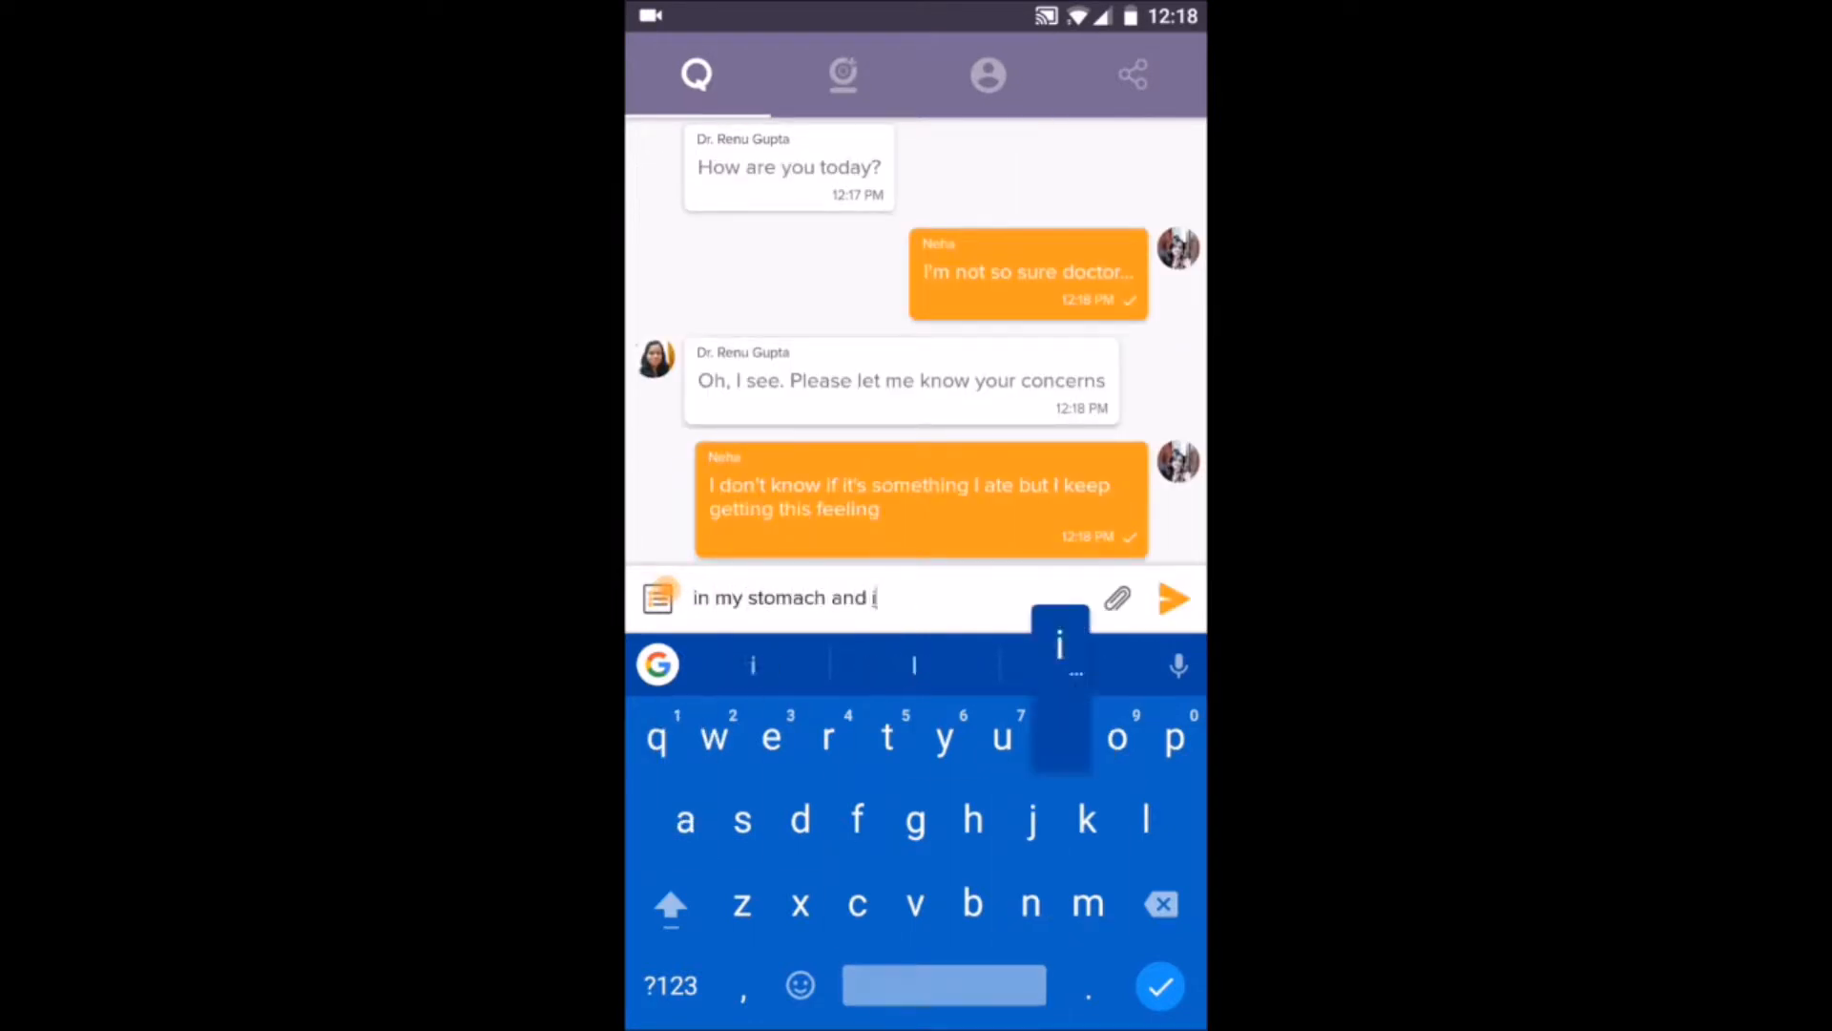
pyautogui.click(1173, 597)
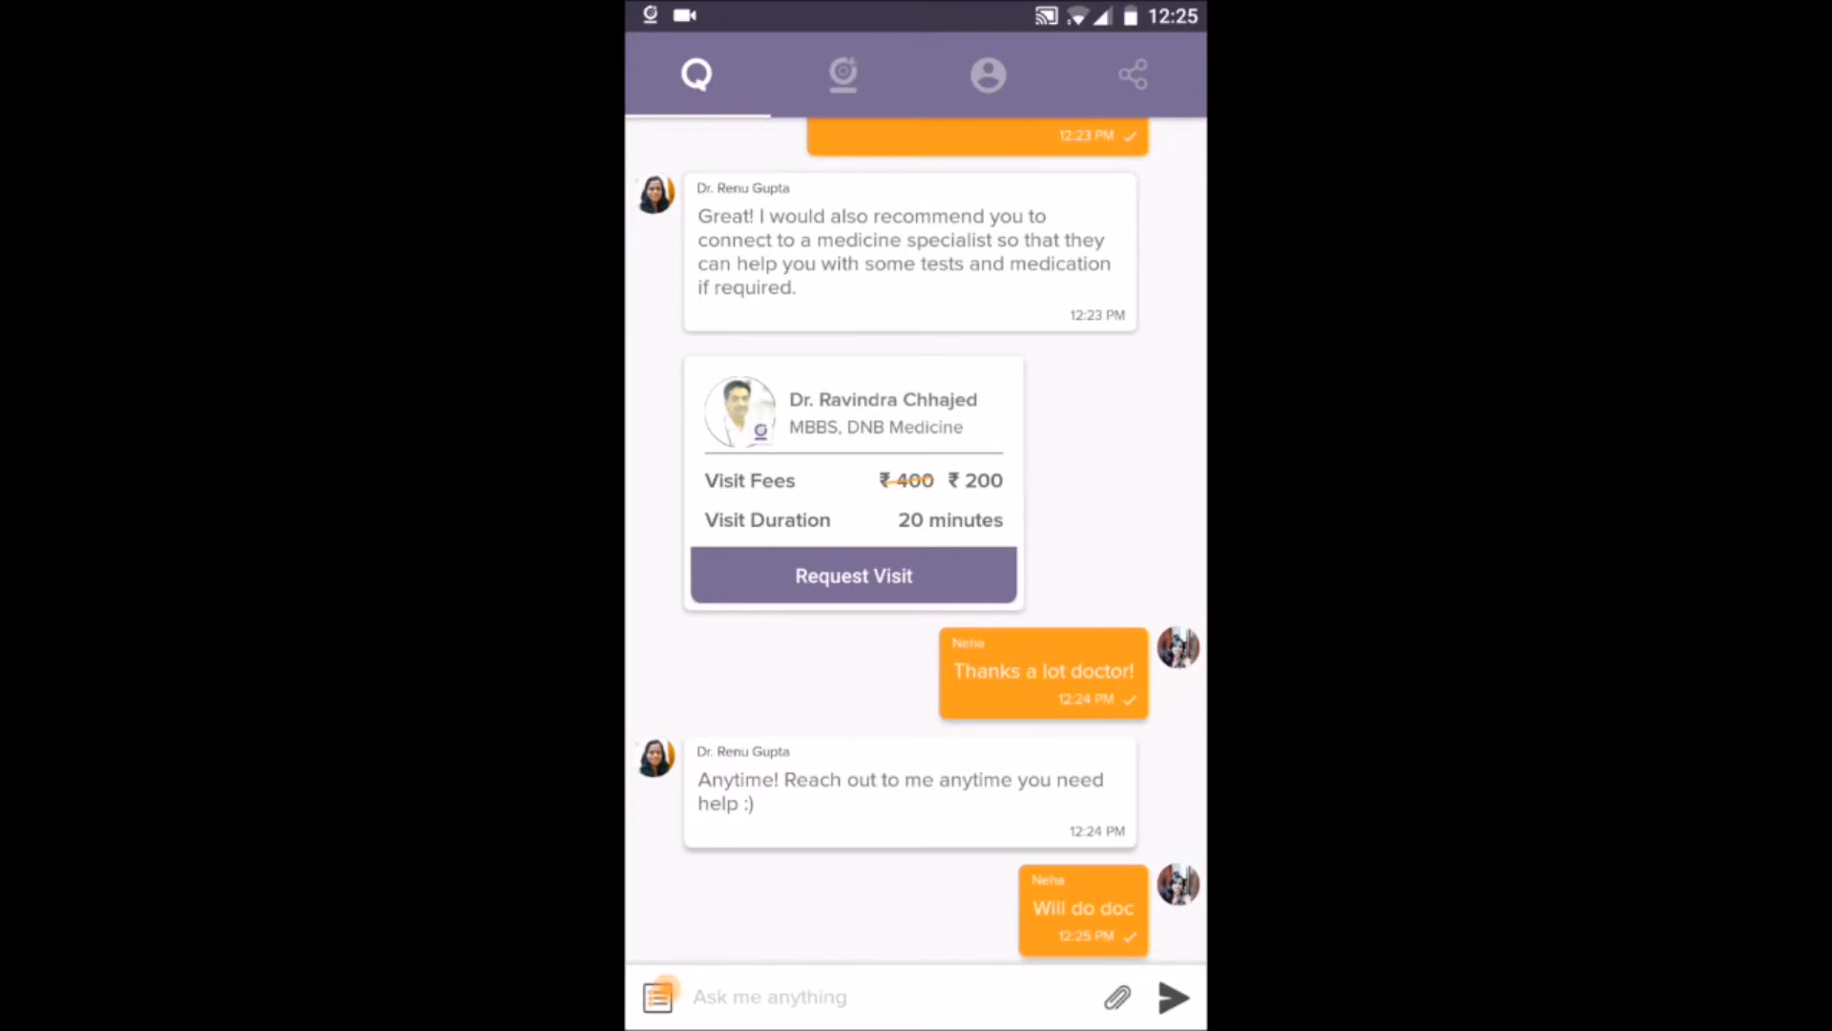
# - Book and pay for a visit with specialist Dr. Ravindra Chhajed, then join his video call
pyautogui.click(854, 575)
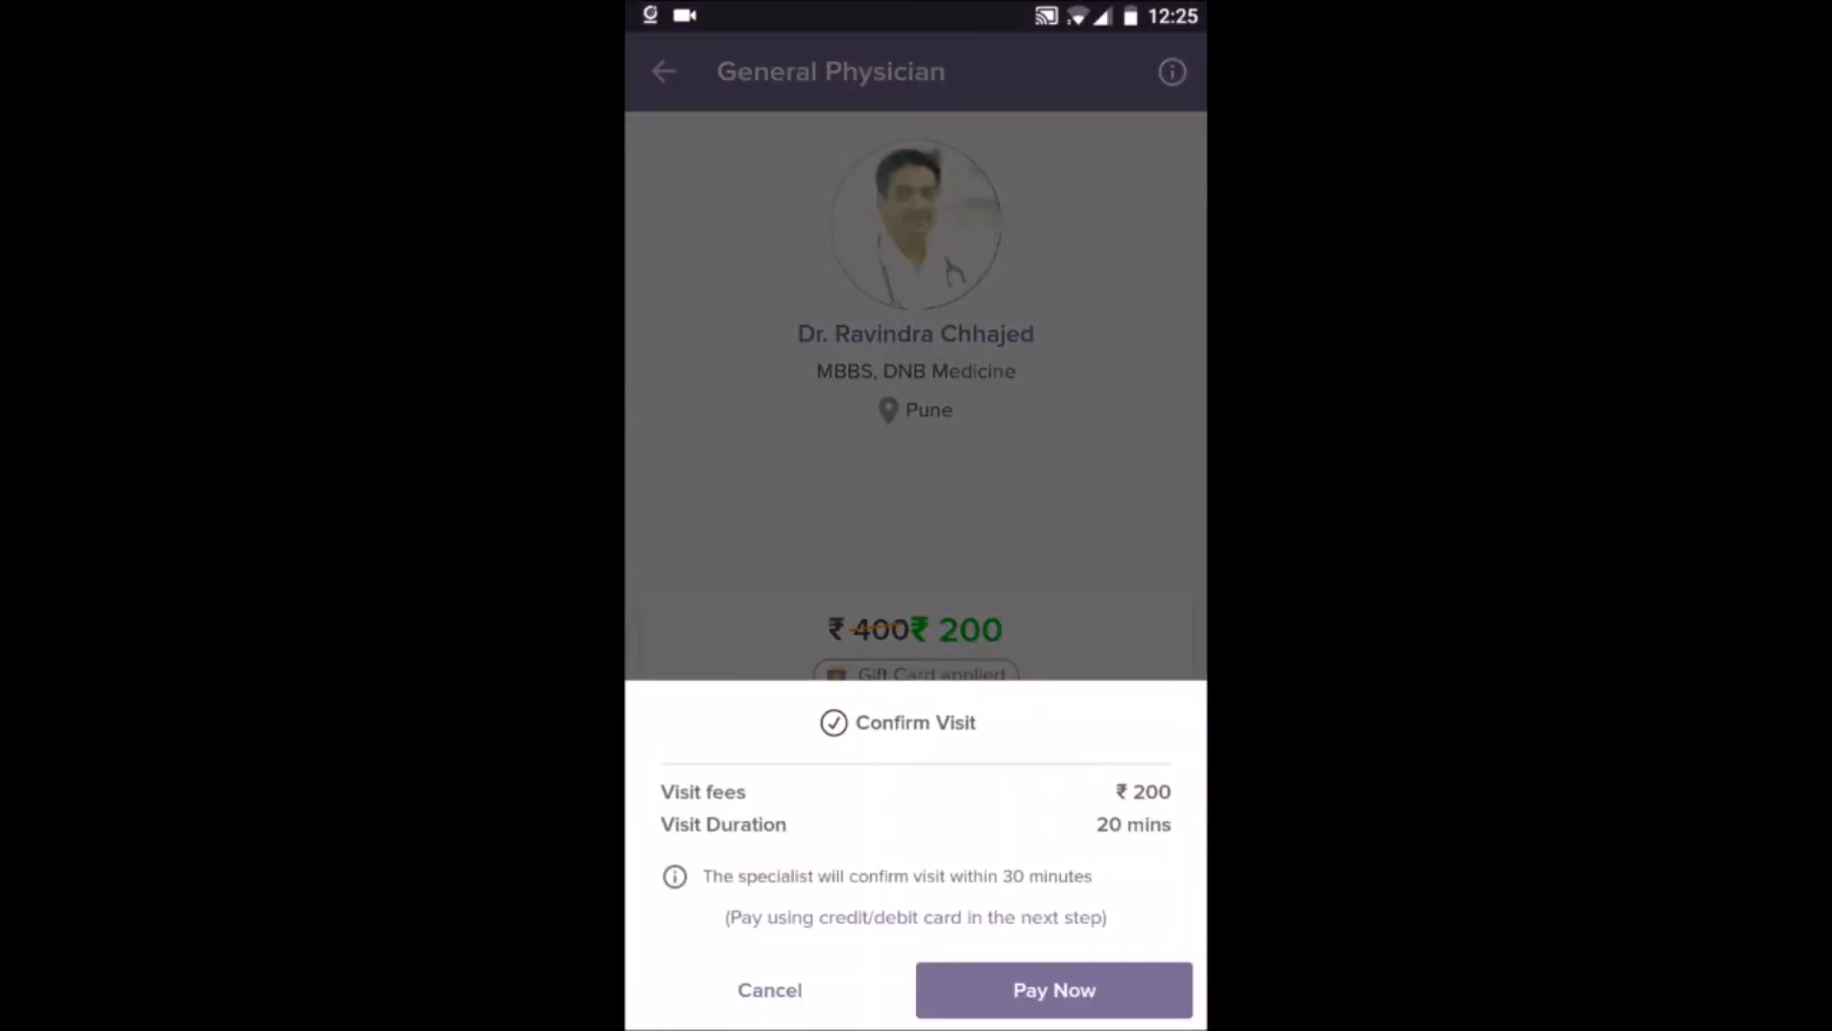
pyautogui.click(1052, 990)
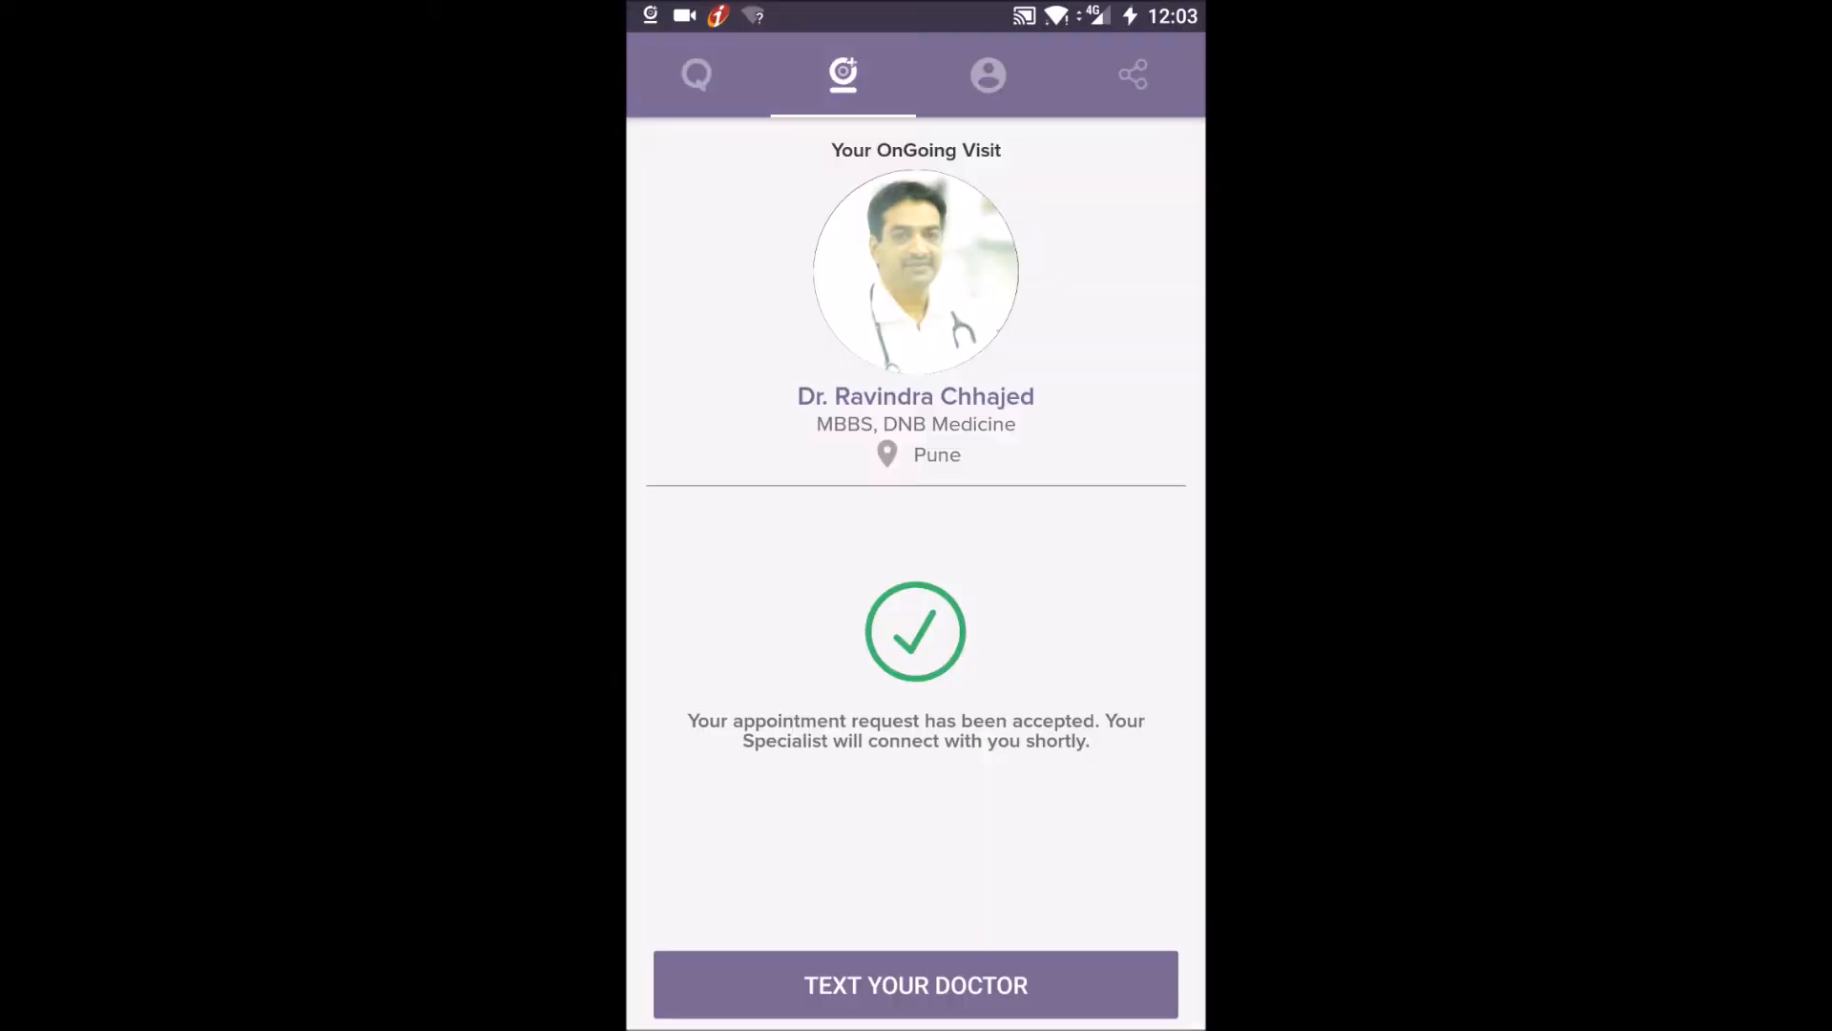
pyautogui.click(917, 984)
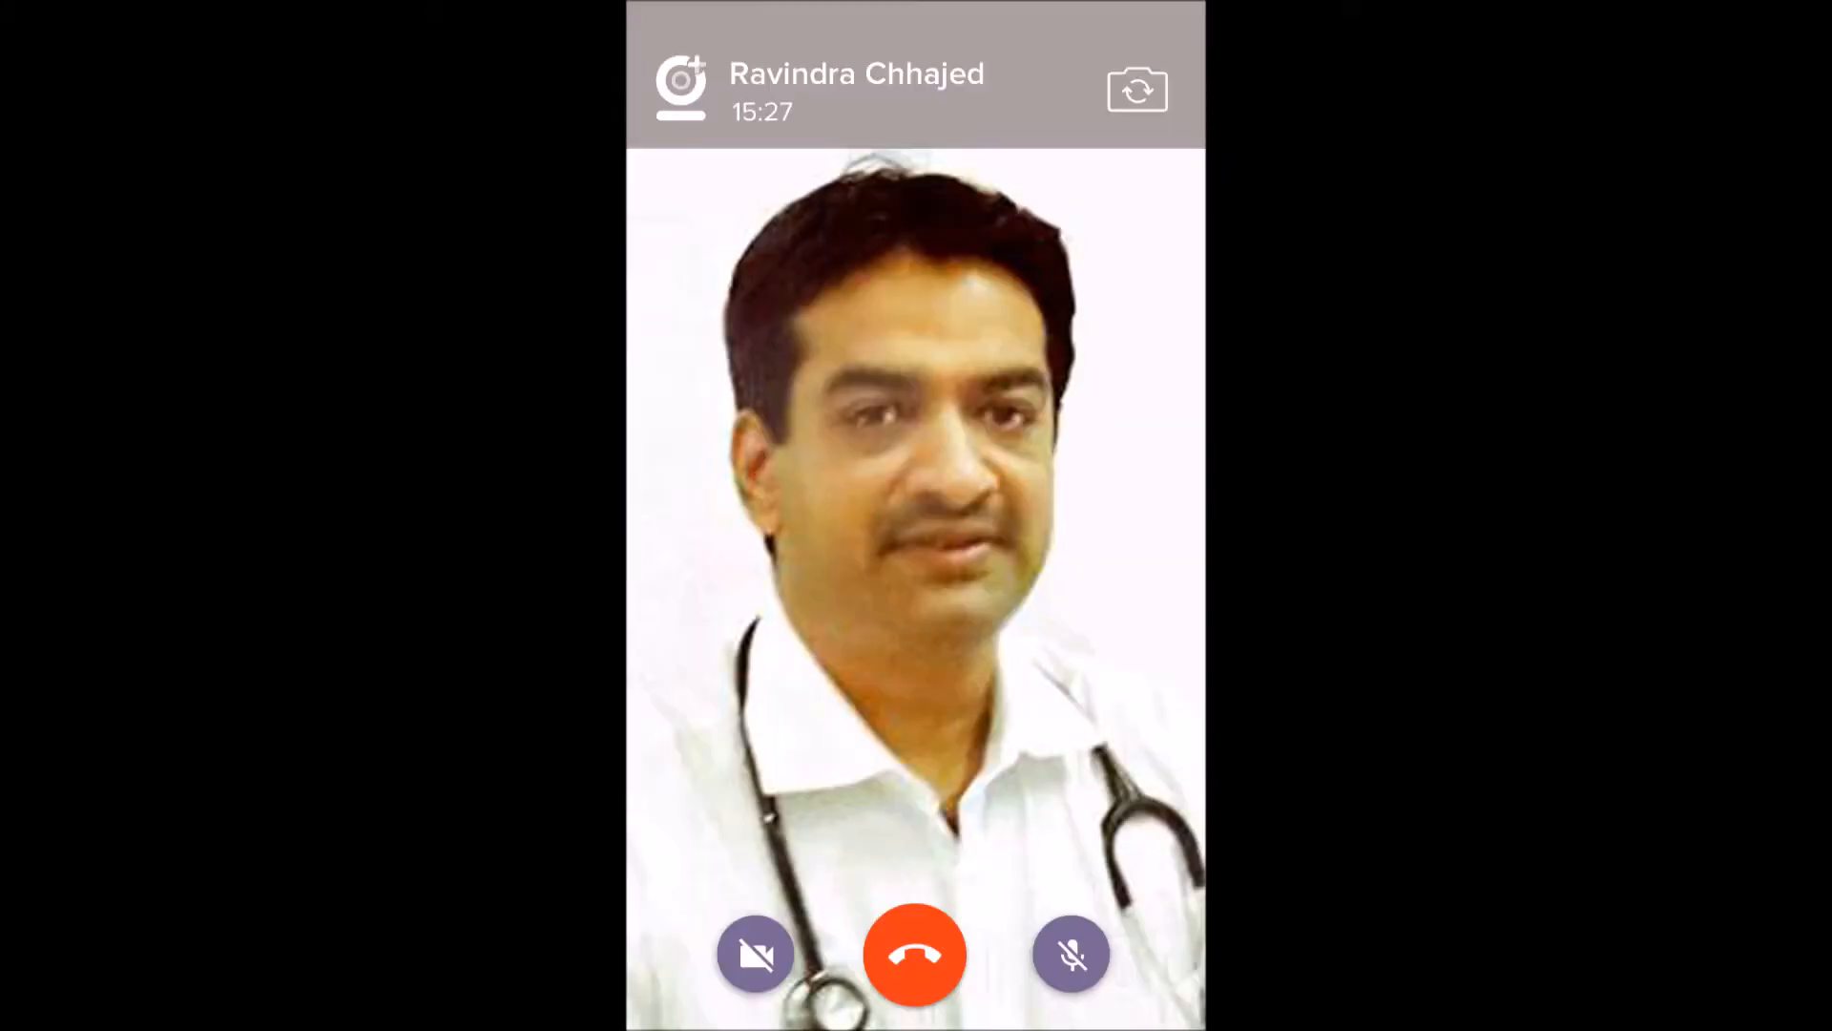
pyautogui.click(916, 954)
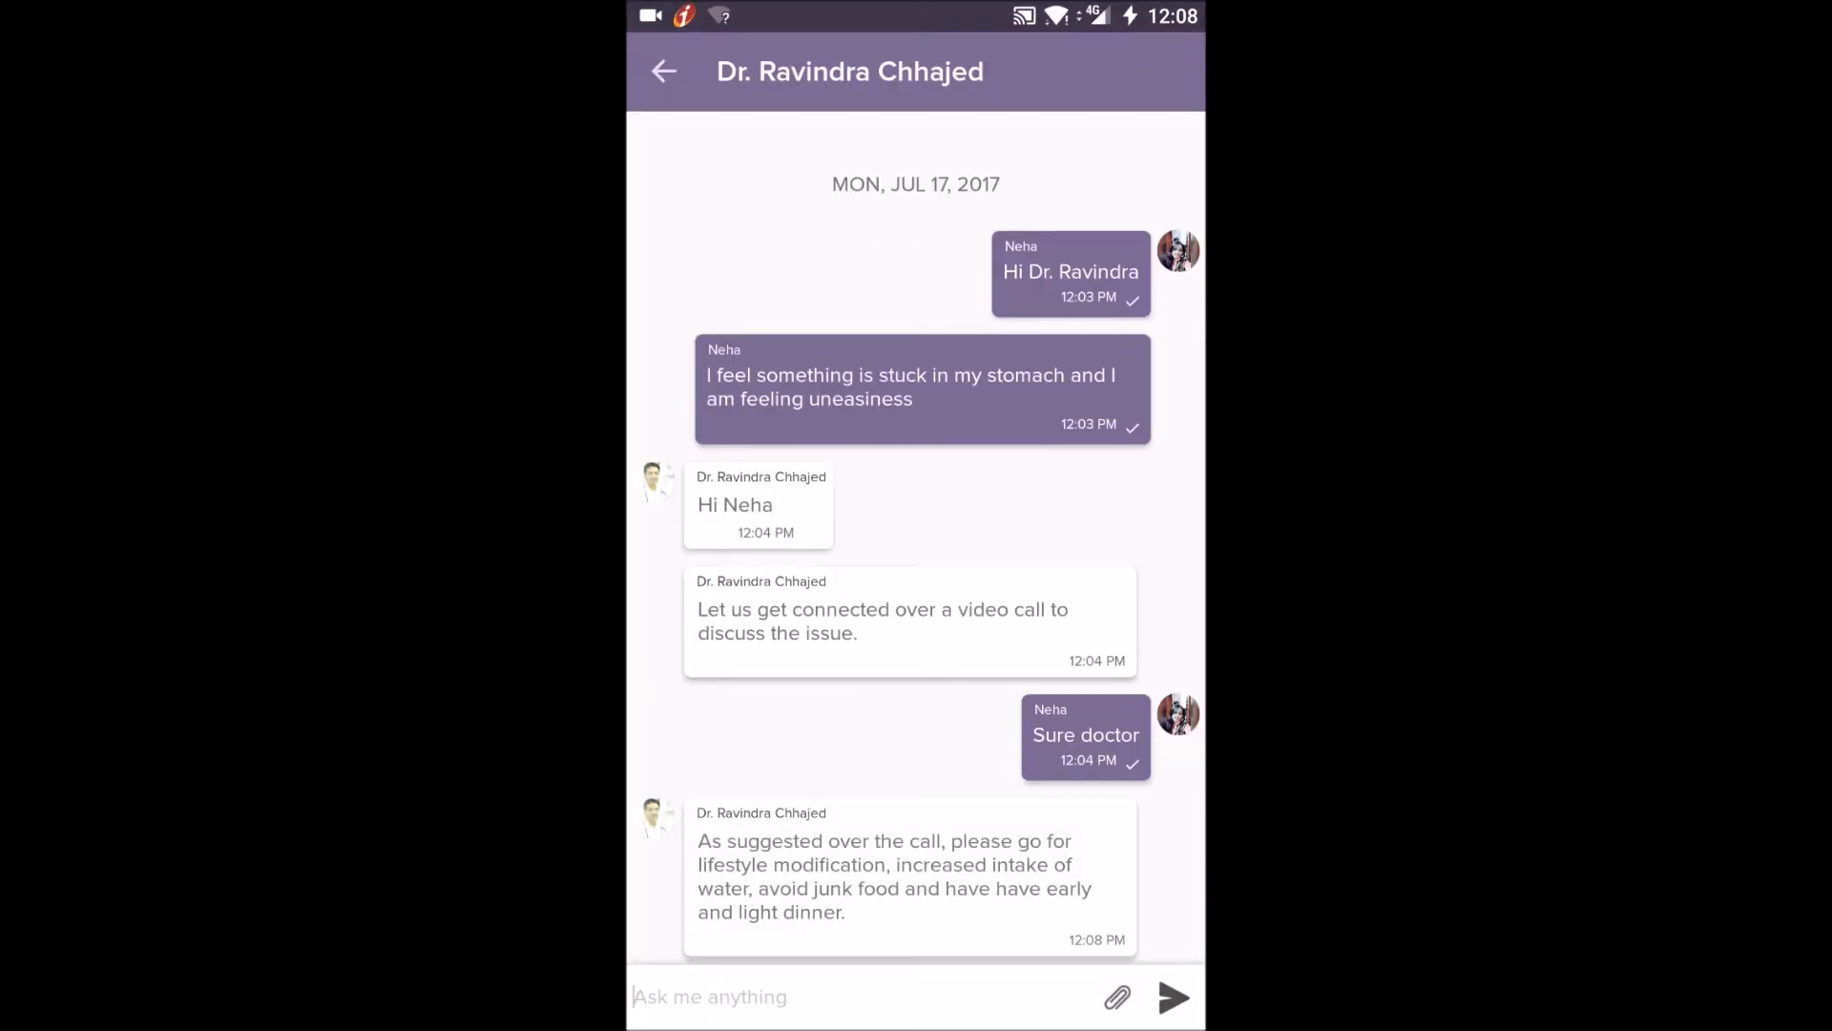
# - Read Dr. Chhajed's lifestyle advice and tablet prescription, then return to the main chat
pyautogui.scroll(-3)
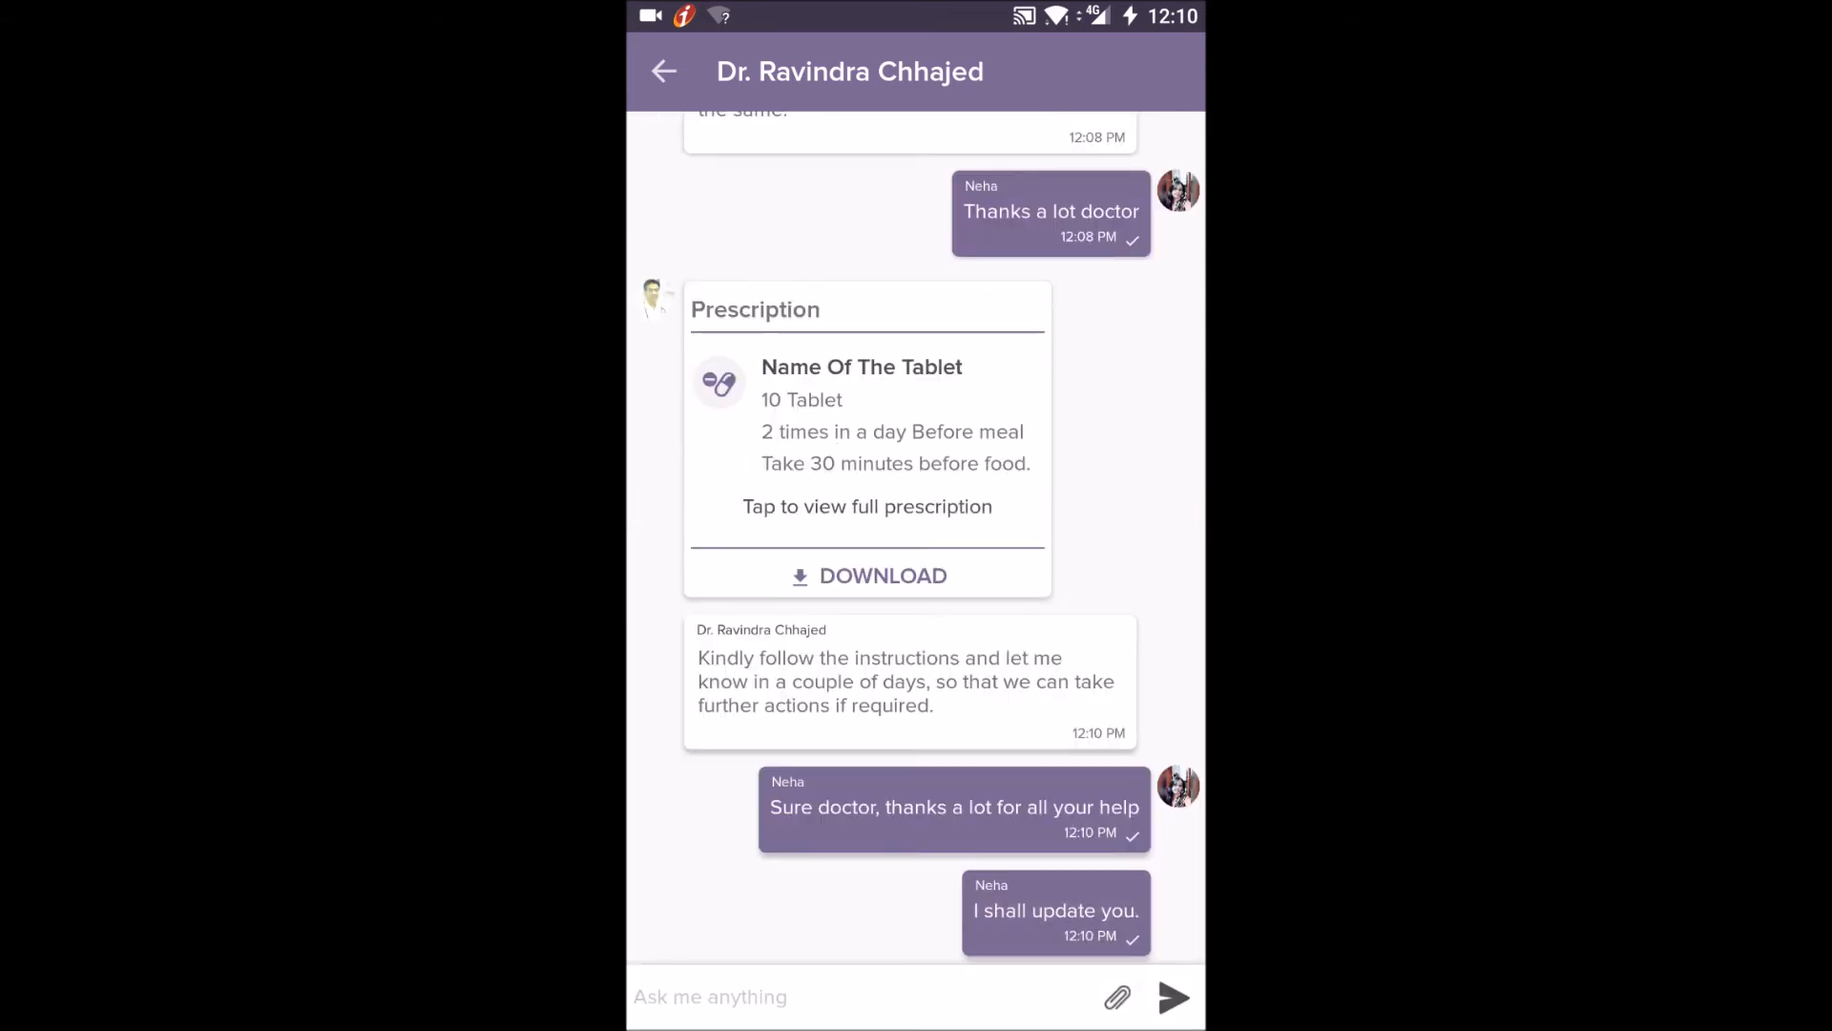
pyautogui.click(663, 71)
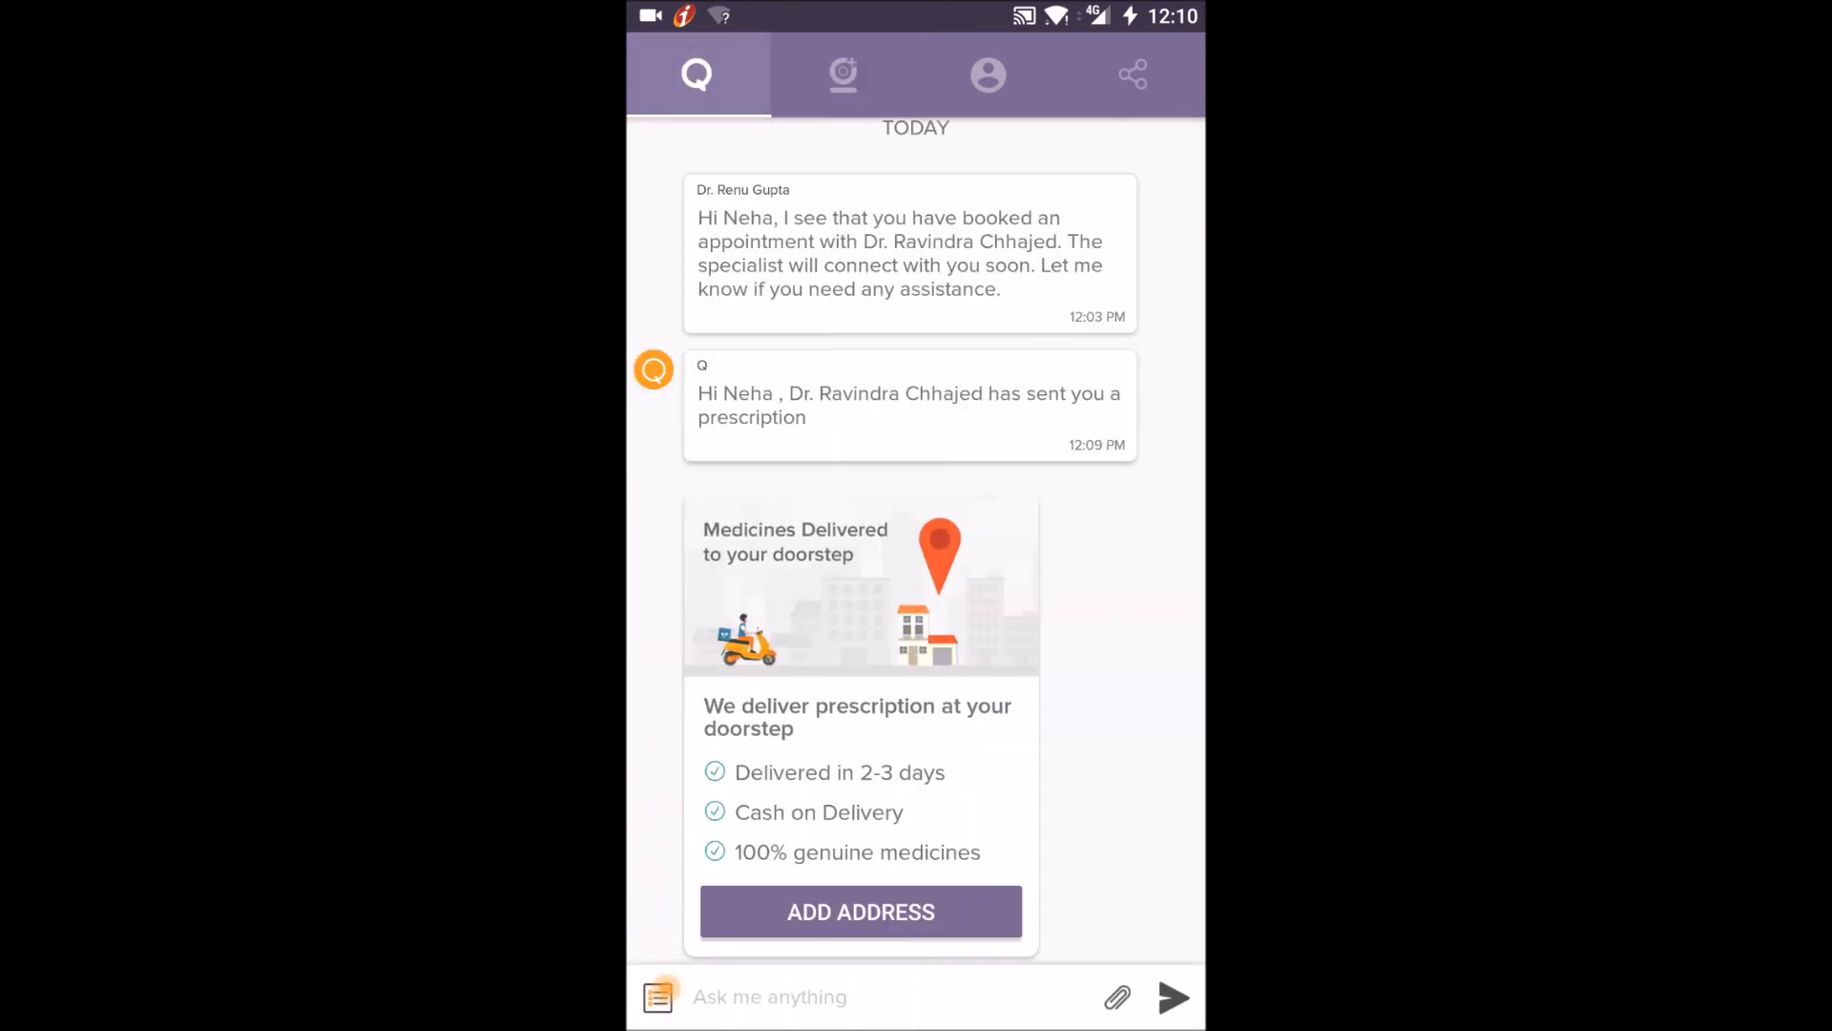
# - Add and save the medicine delivery address '237, Okhla'
pyautogui.click(860, 911)
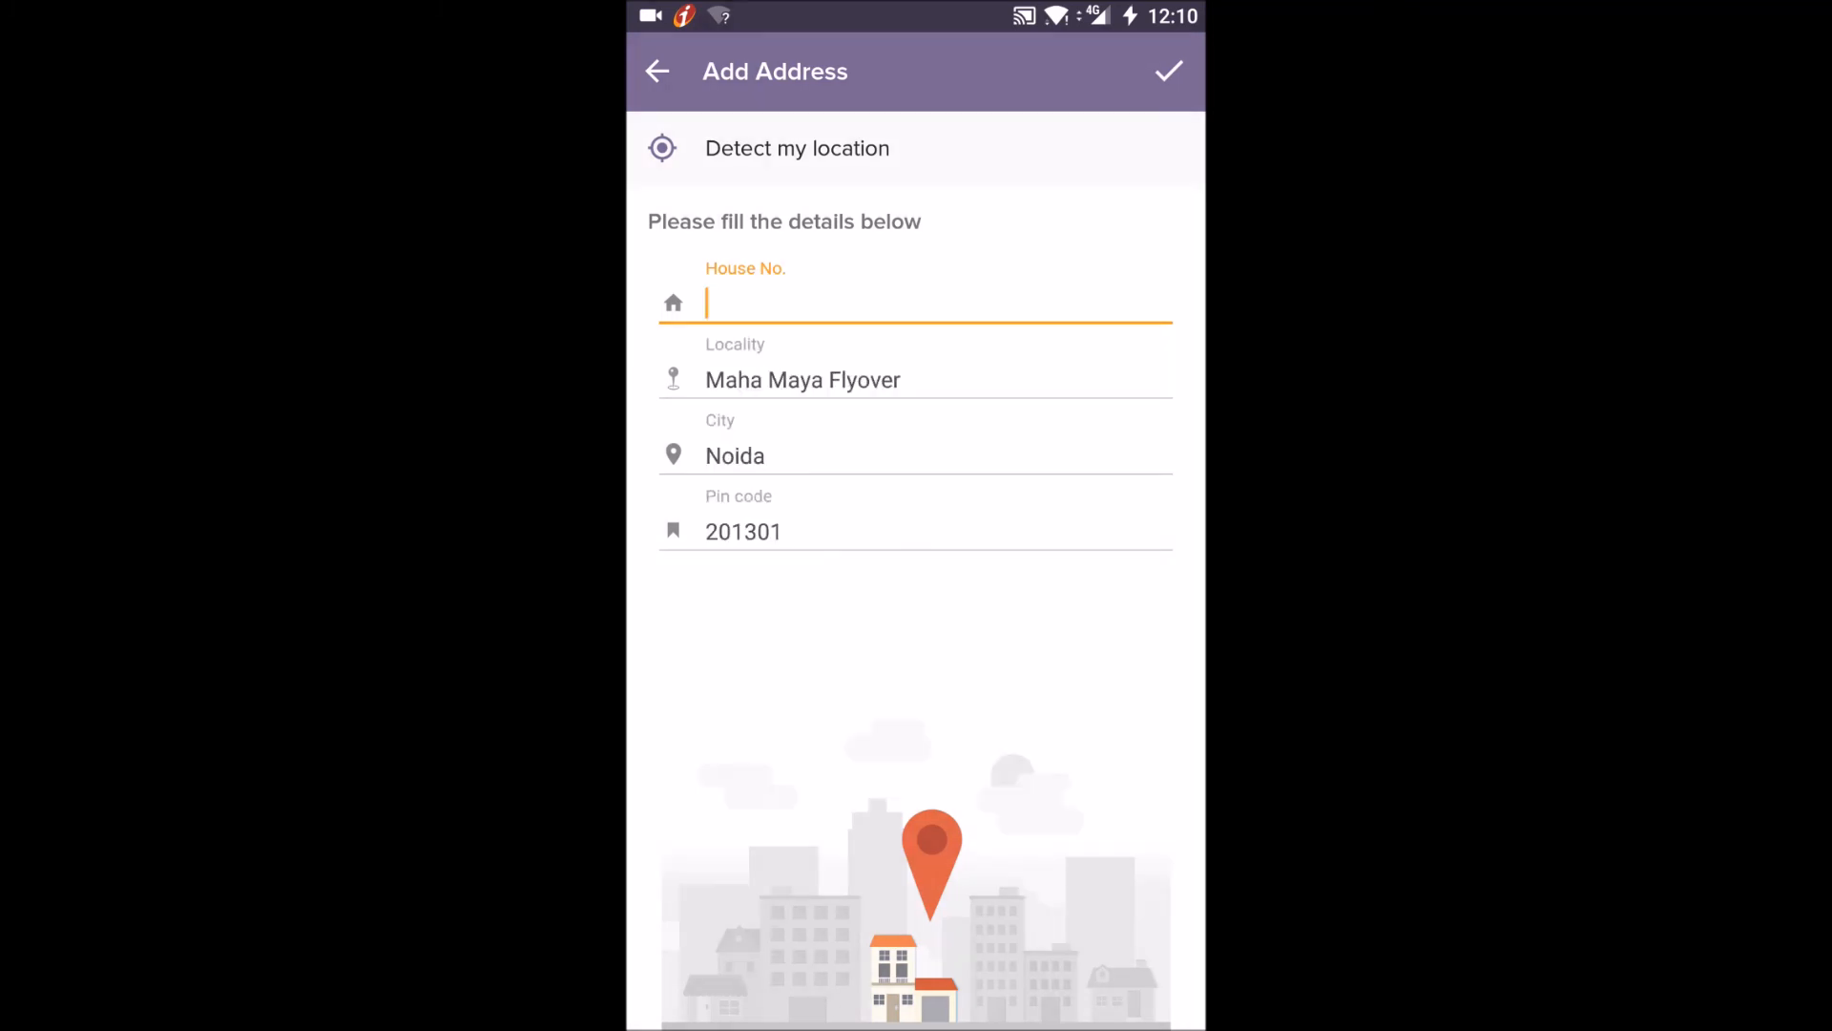
pyautogui.write('237, Okhla')
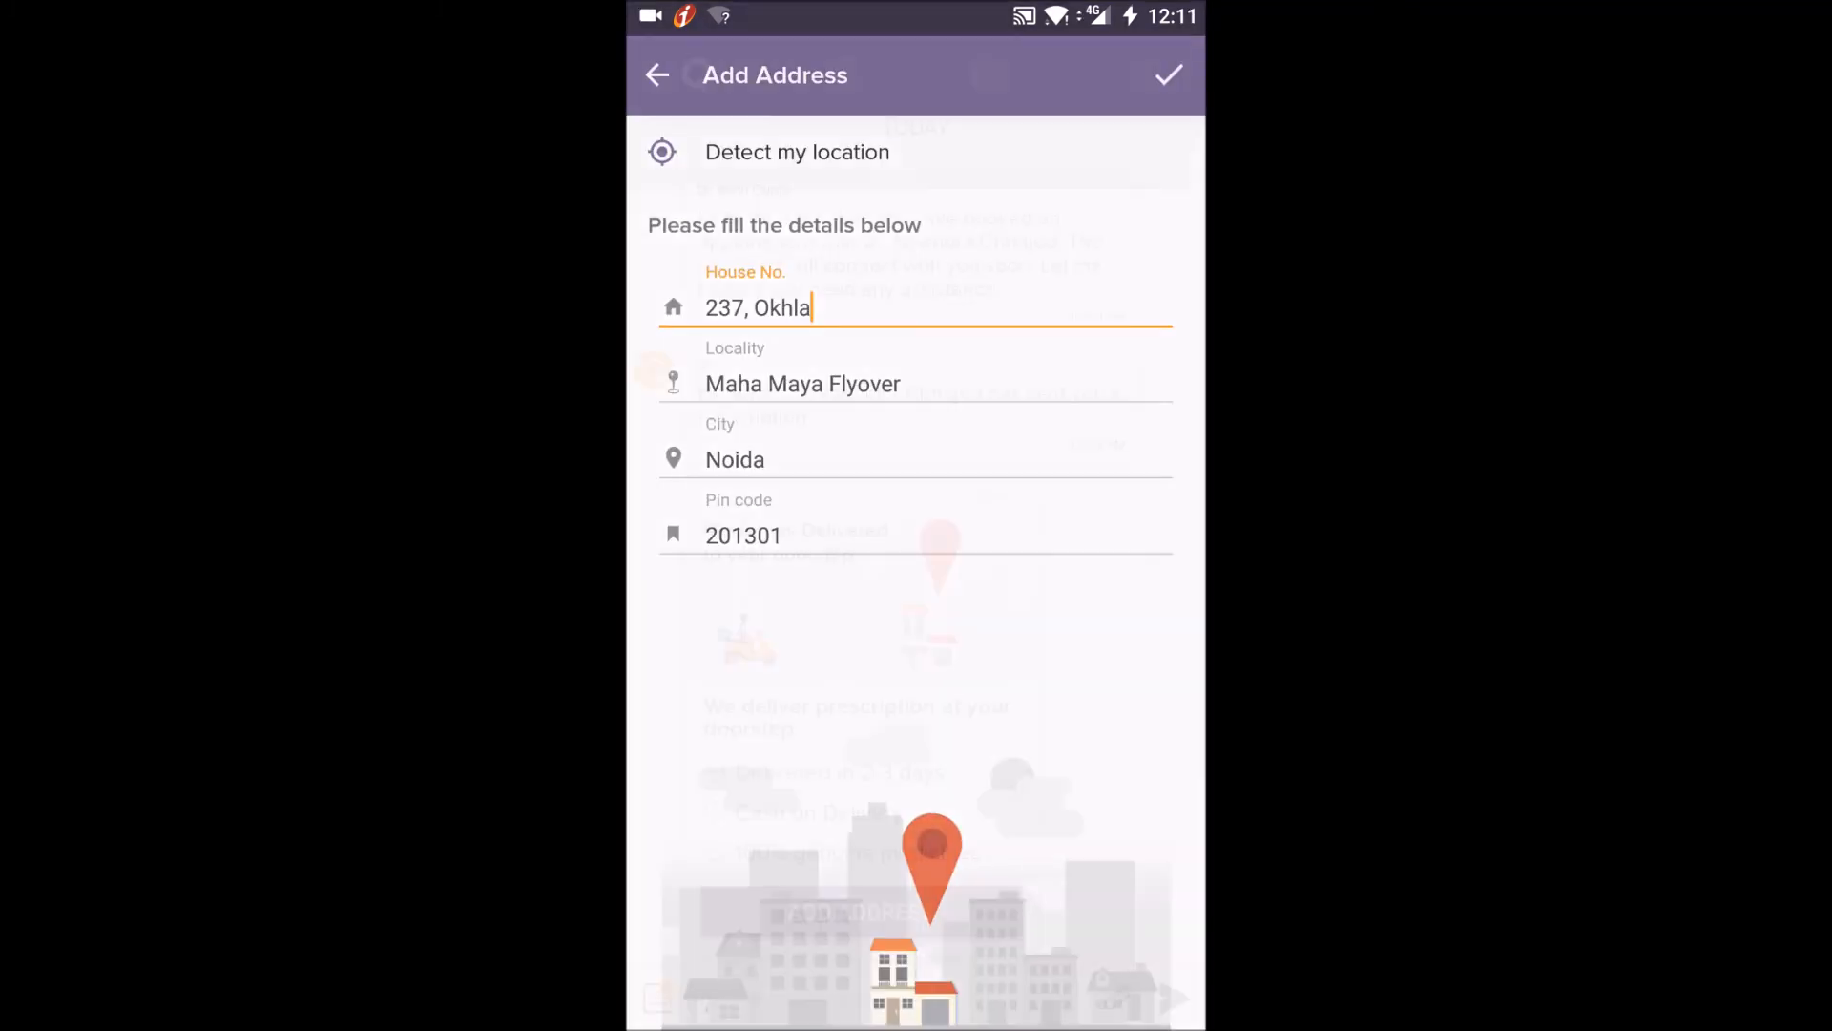
pyautogui.click(1168, 74)
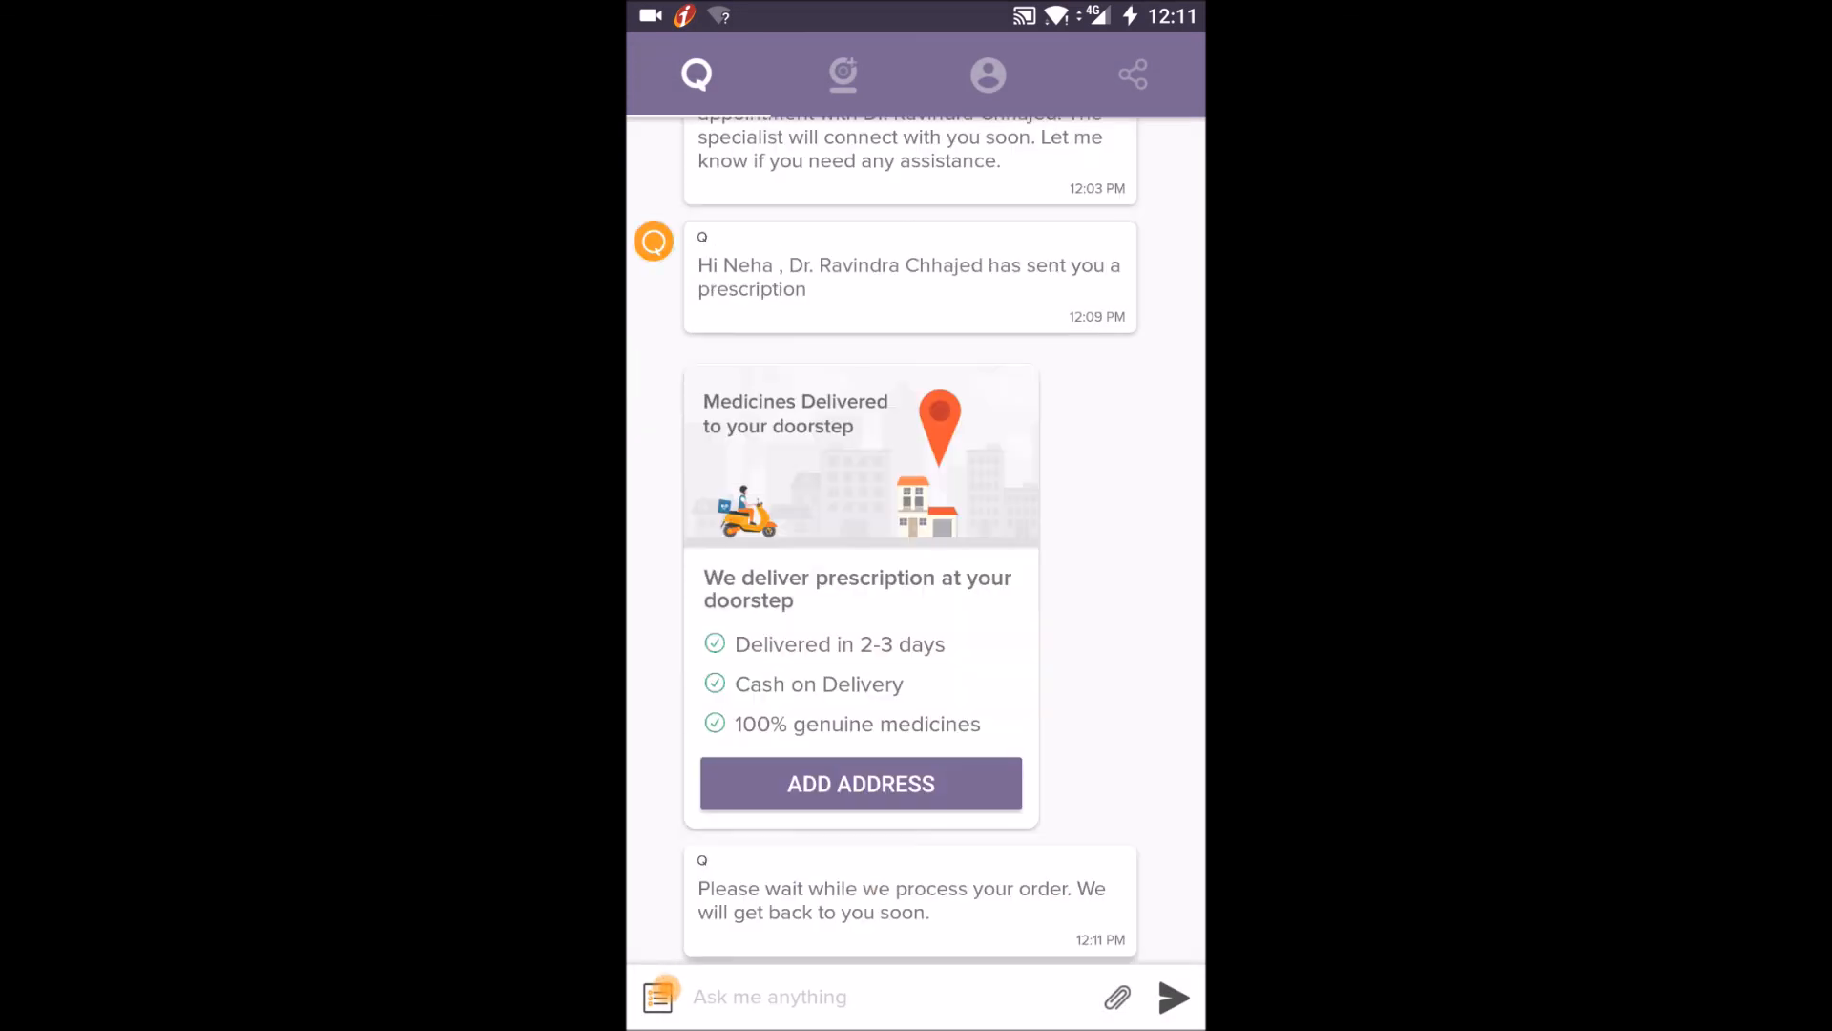